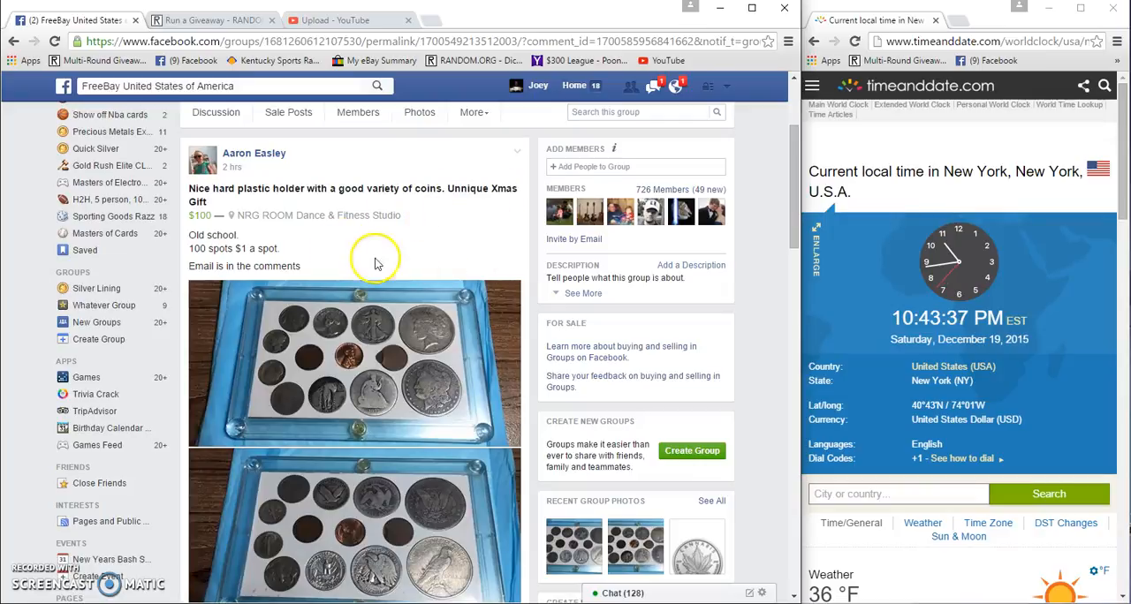
mouse_move(441, 393)
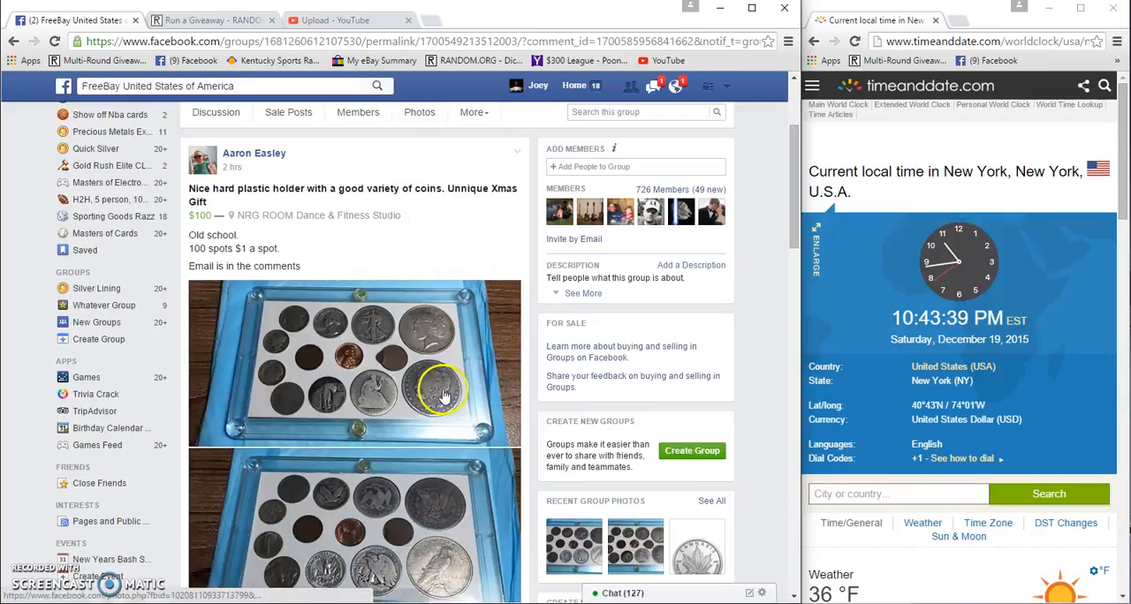
mouse_move(415, 407)
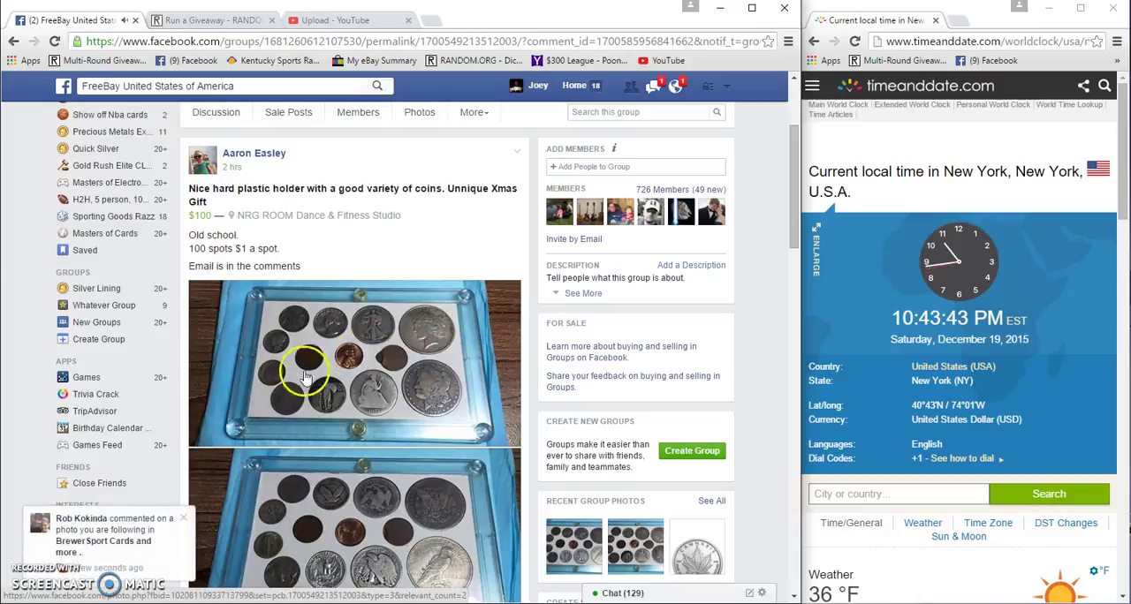
mouse_move(344, 274)
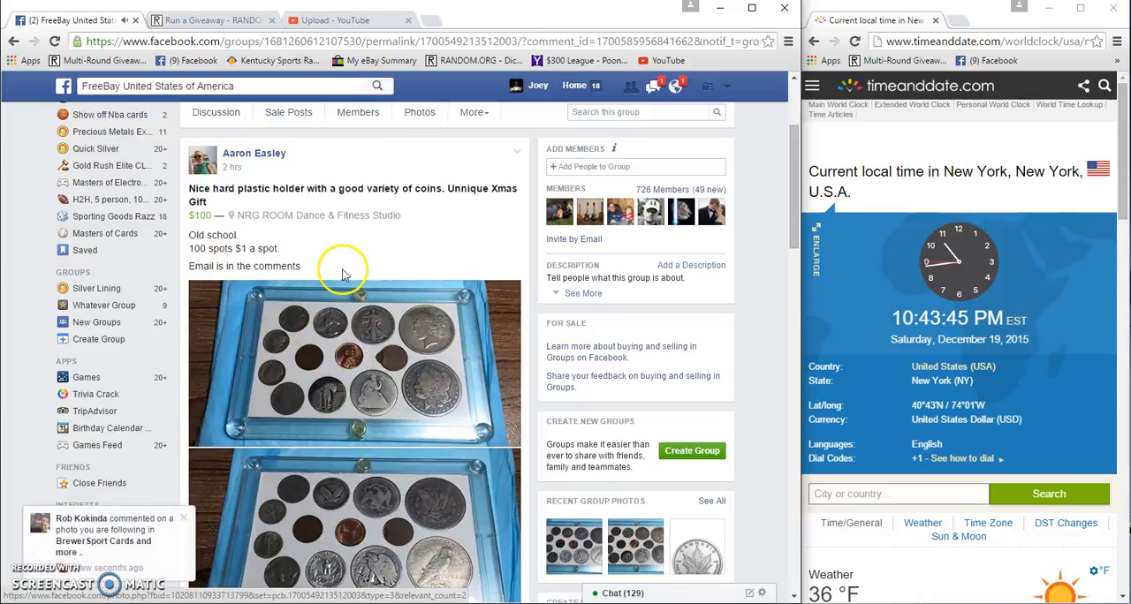
Scroll the FreeBay coin-holder post down to the spot-claim comments.
scroll(down, 3)
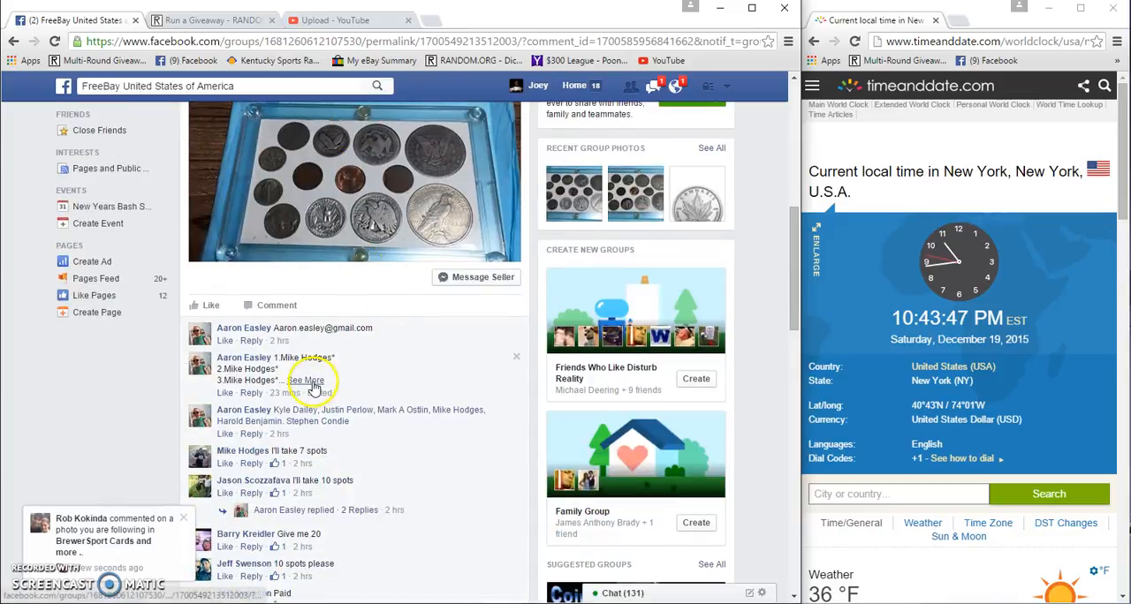
Expand the numbered spot list comment and scroll to the latest claims and payment reminder.
click(308, 380)
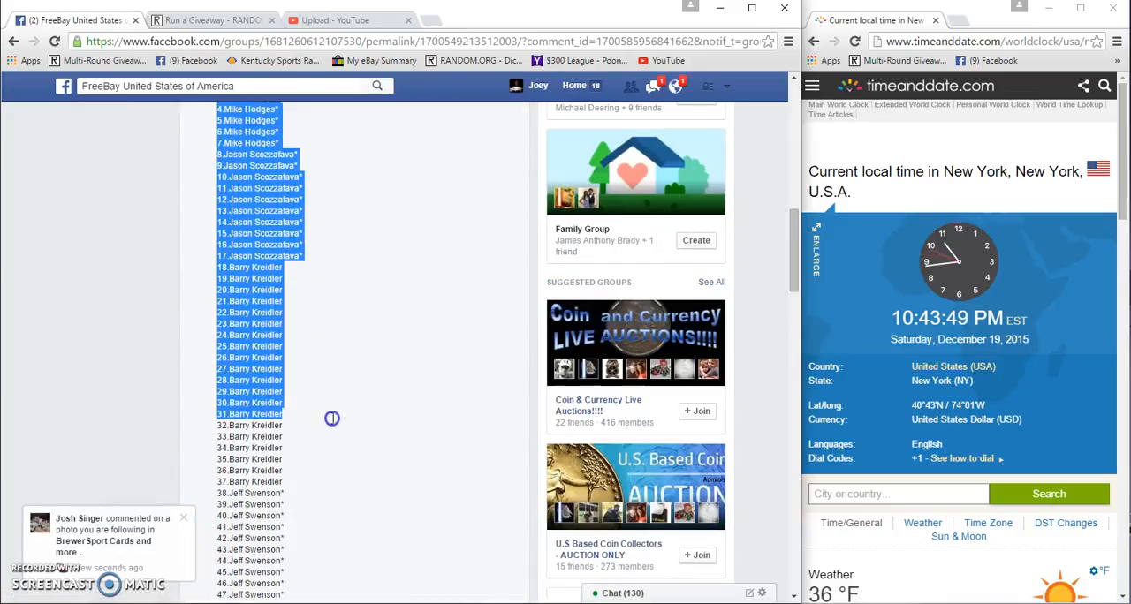
scroll(down, 3)
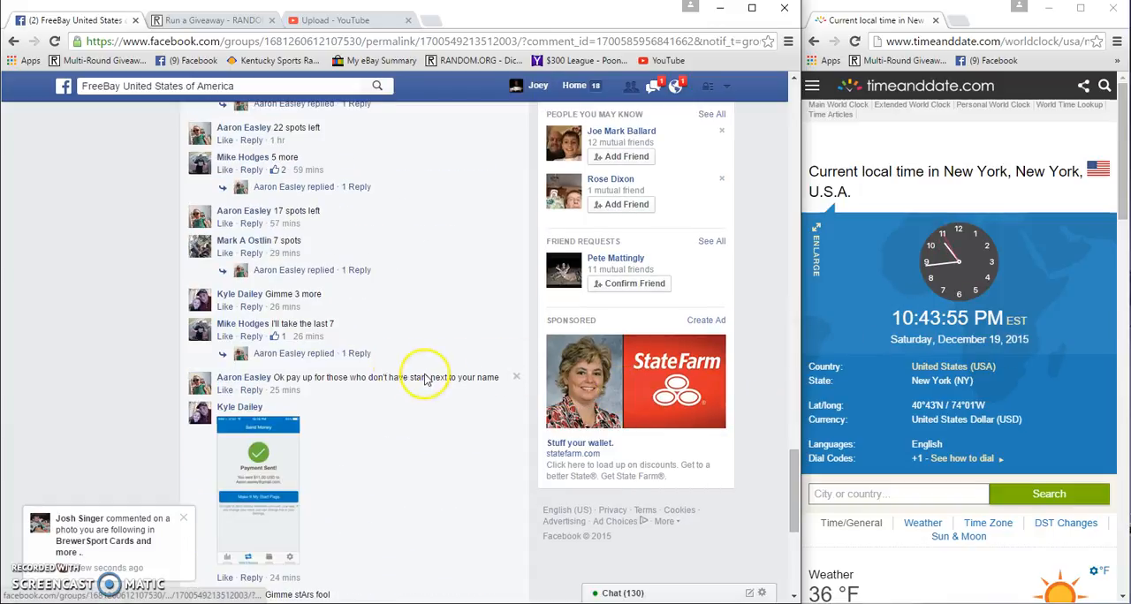
Post a 'Live' comment on the Facebook giveaway post.
scroll(down, 3)
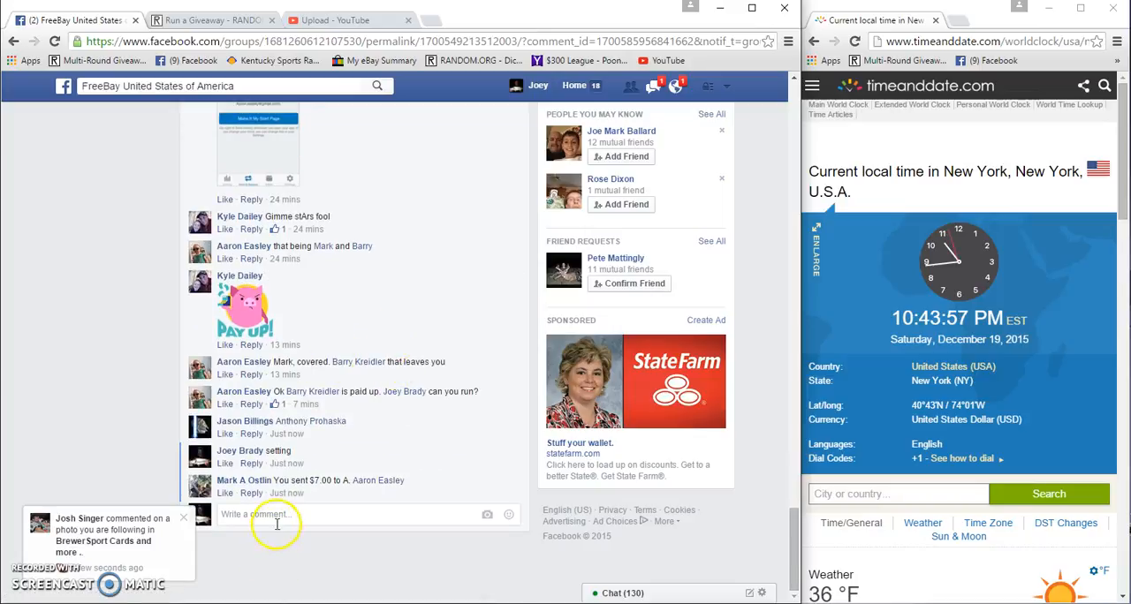
text(Liv)
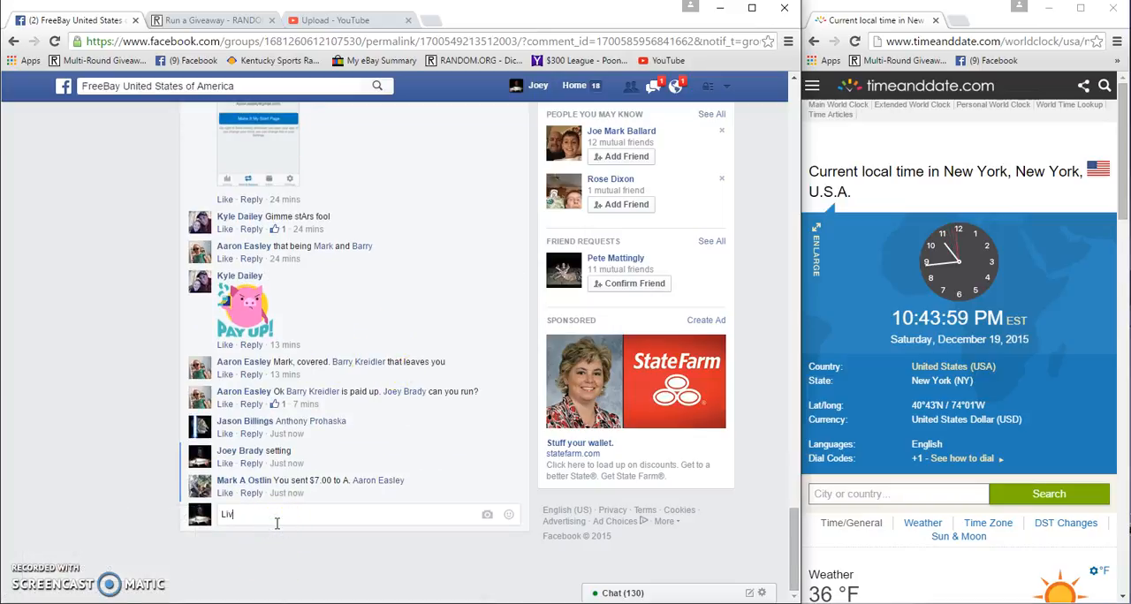
key(Return)
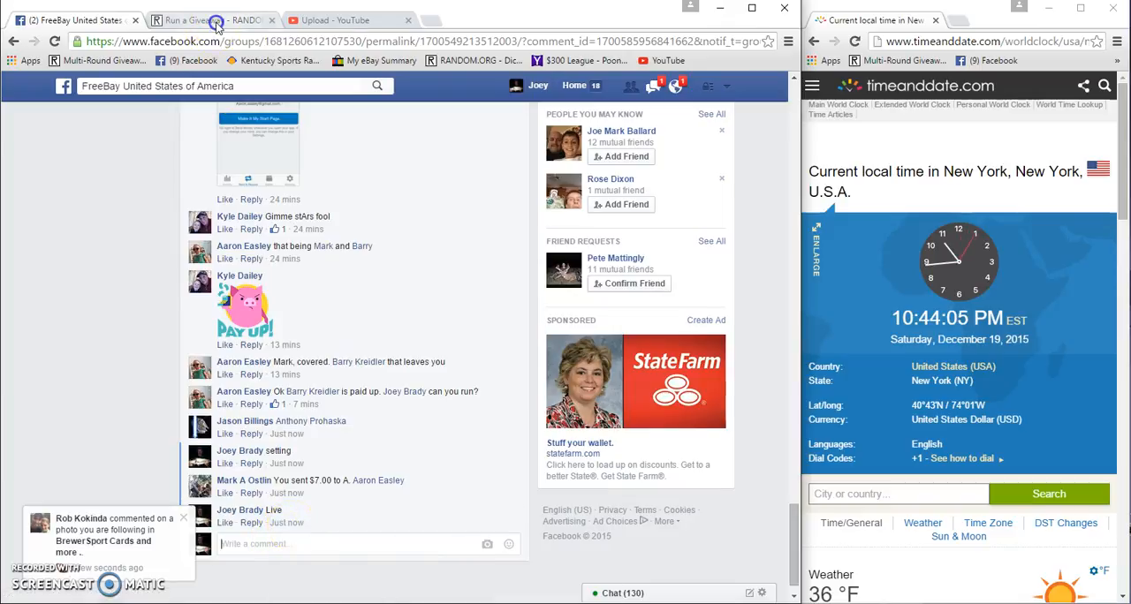
On RANDOM.ORG, roll dice to set 6 rounds and start round one.
click(207, 20)
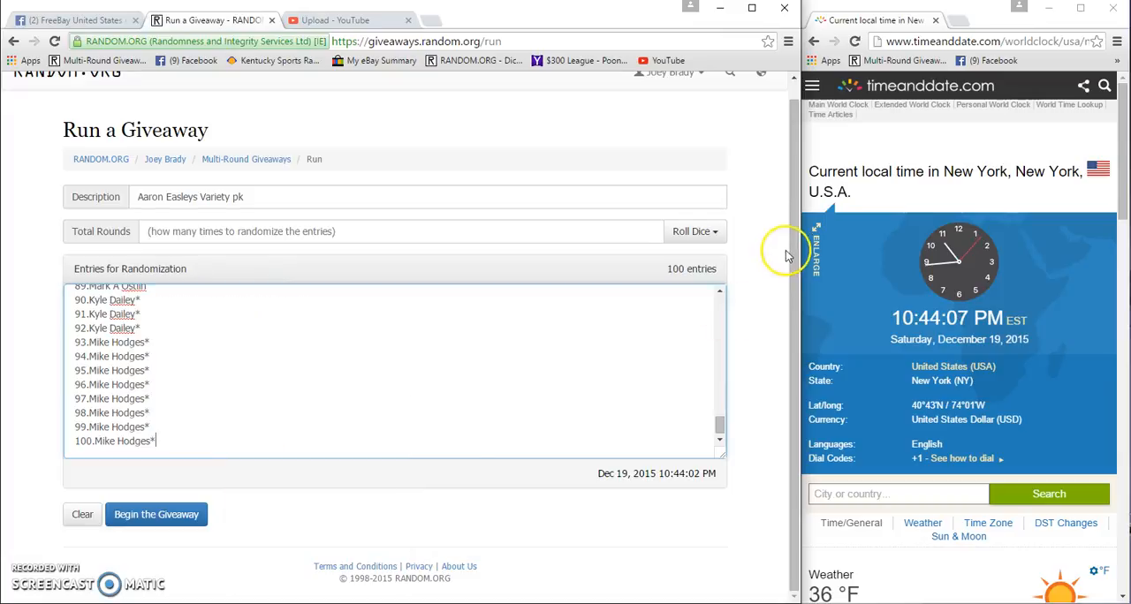
click(693, 231)
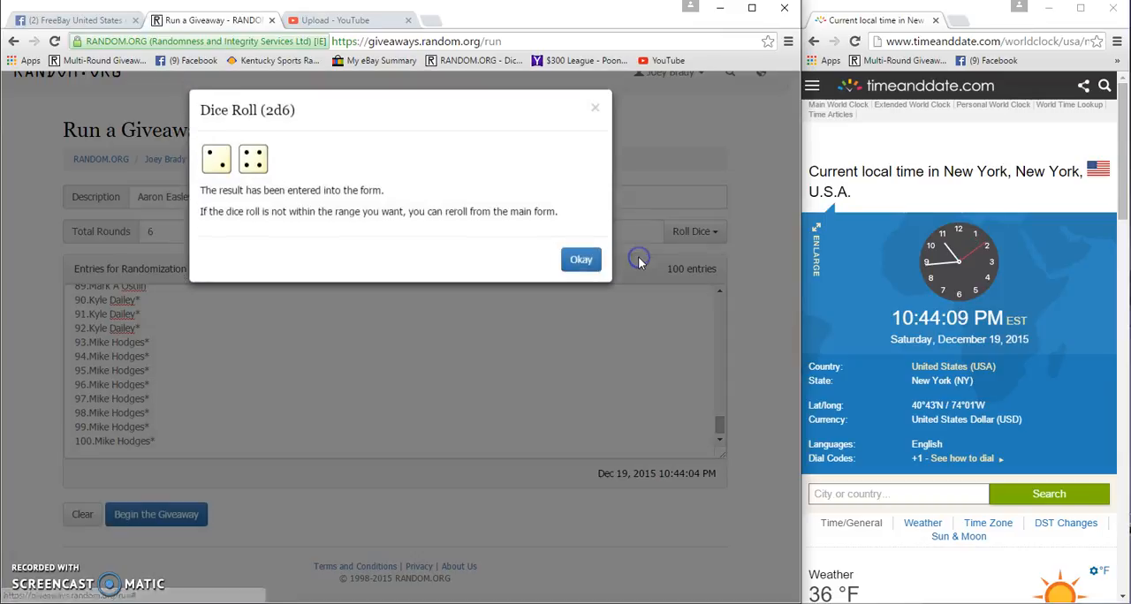
click(580, 259)
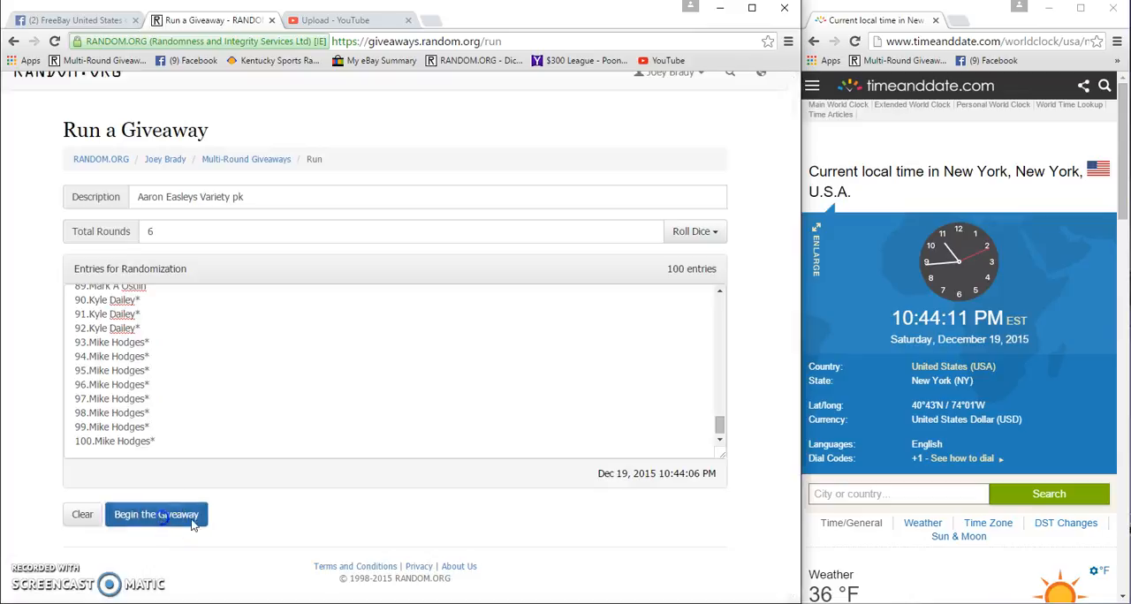
click(157, 514)
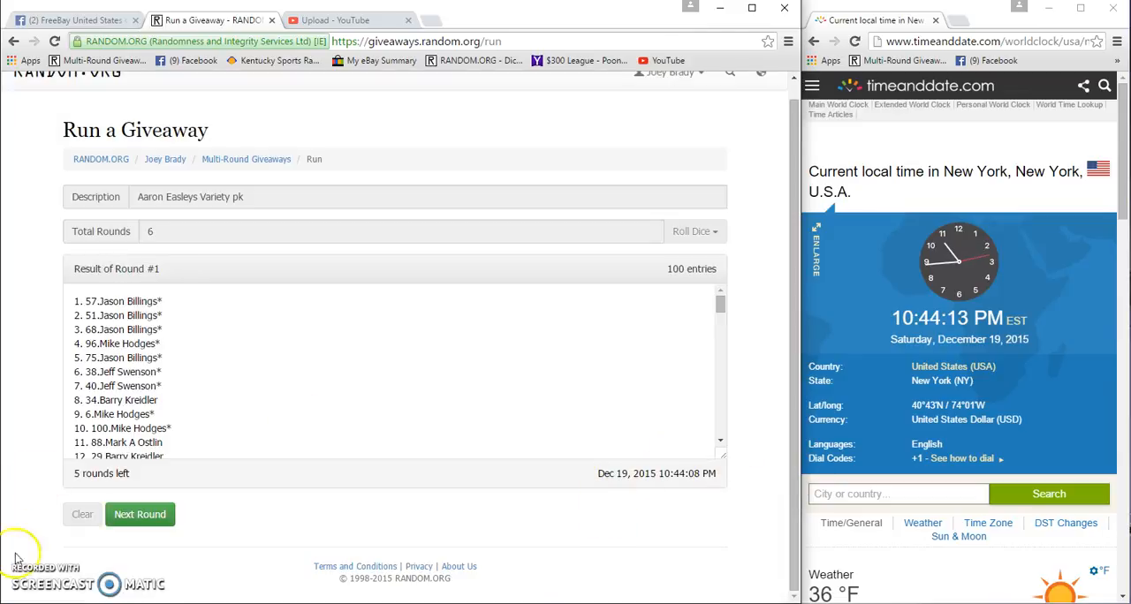
Run further RANDOM.ORG rounds through round five, then start a Facebook comment 'Don'.
click(140, 514)
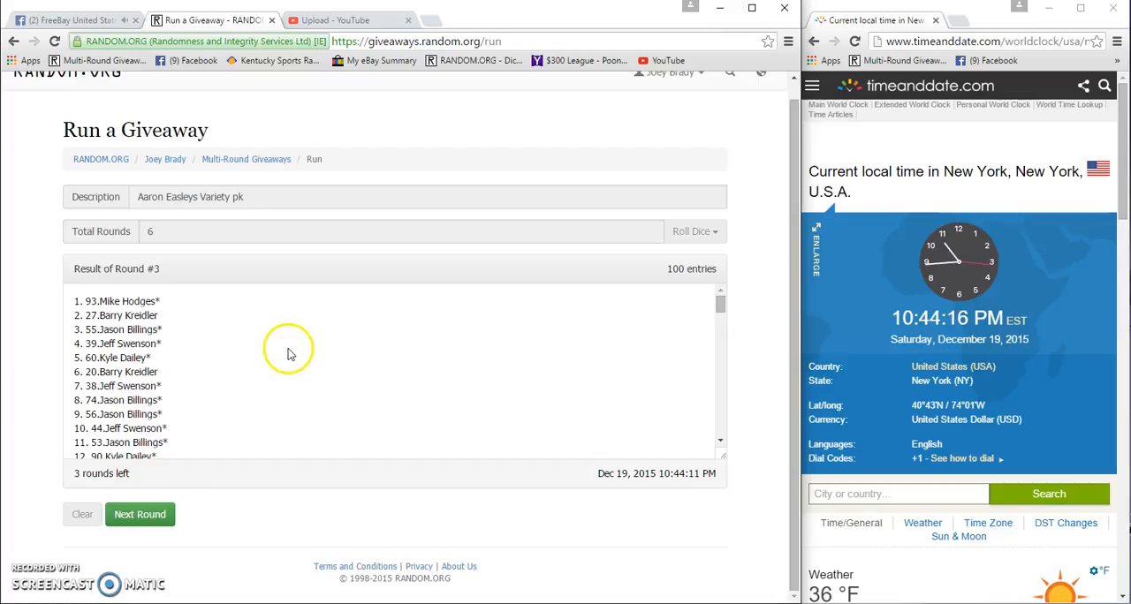
click(140, 515)
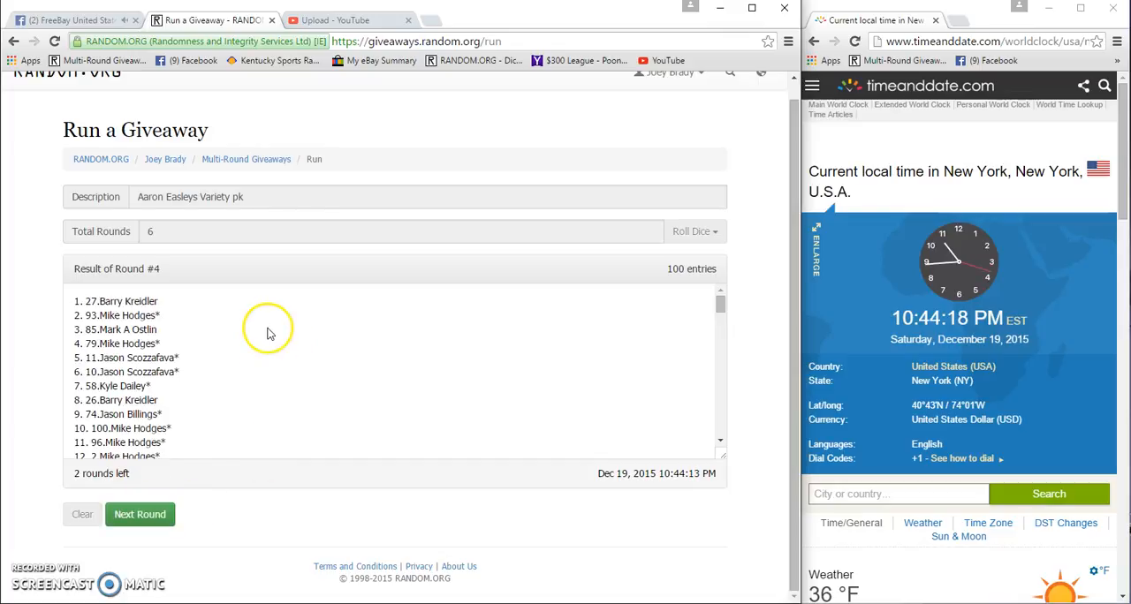
click(140, 514)
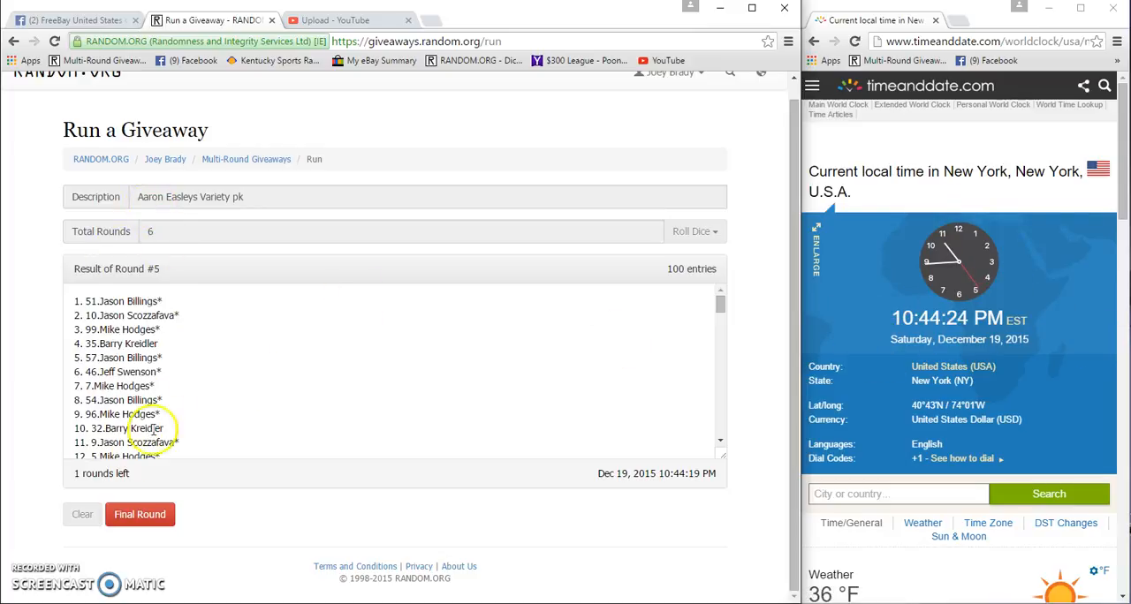
click(139, 514)
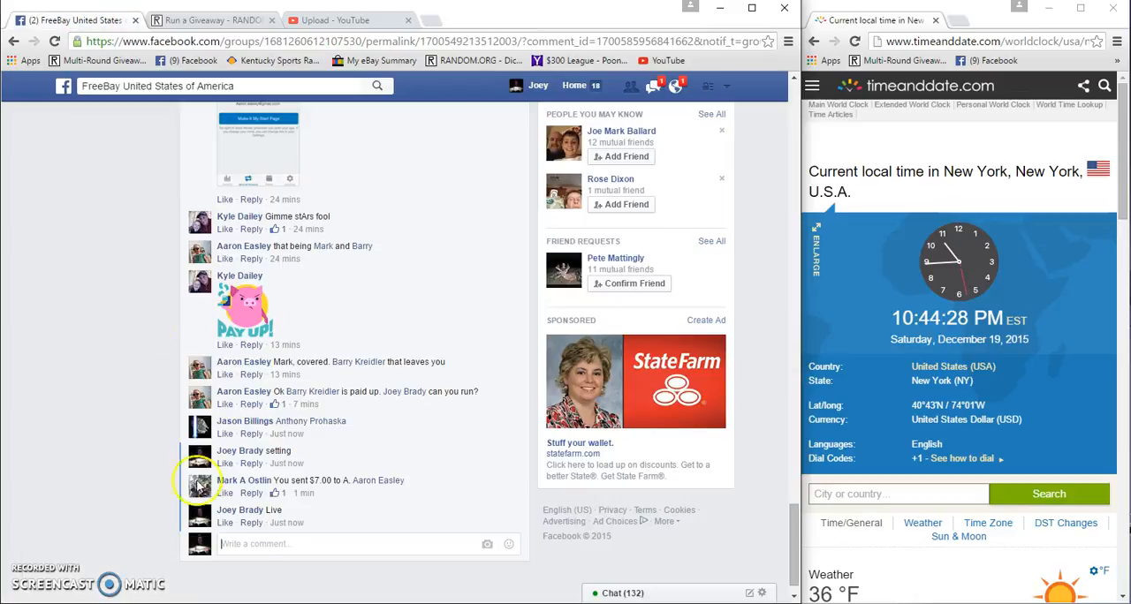
text(Don)
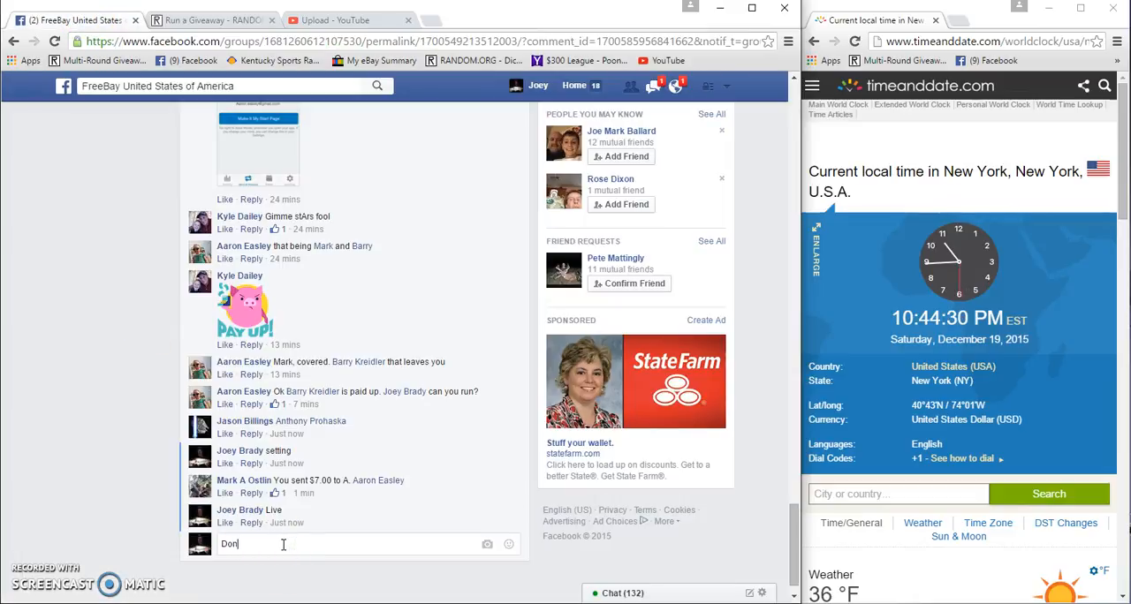